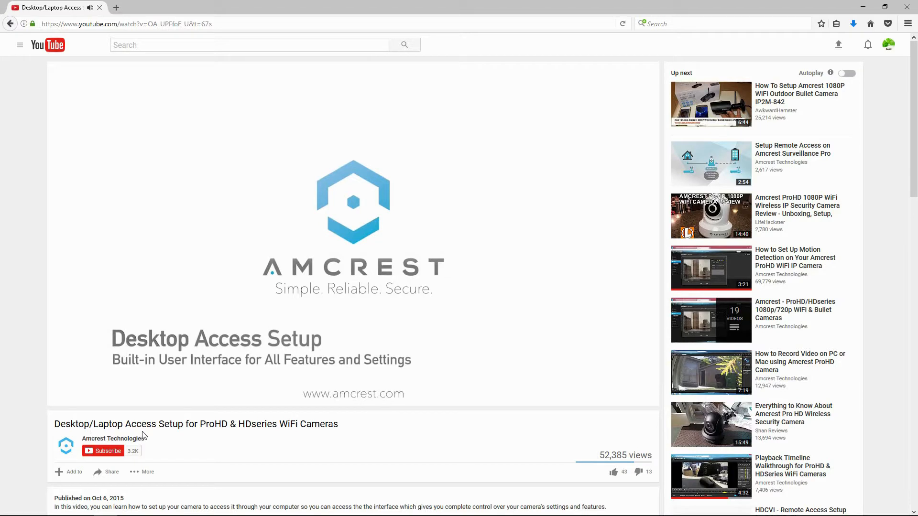
pyautogui.moveTo(199, 436)
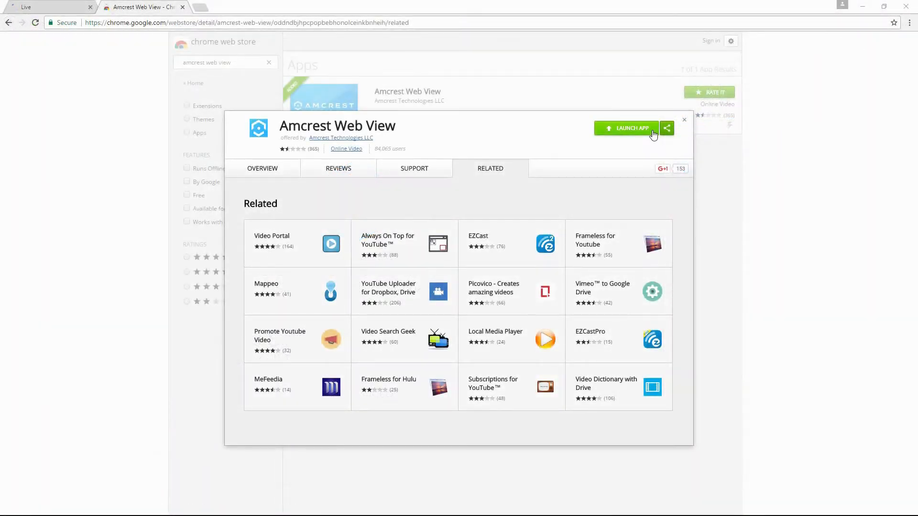
# Launch the Amcrest Web View app full screen so the camera login page appears.
pyautogui.click(626, 129)
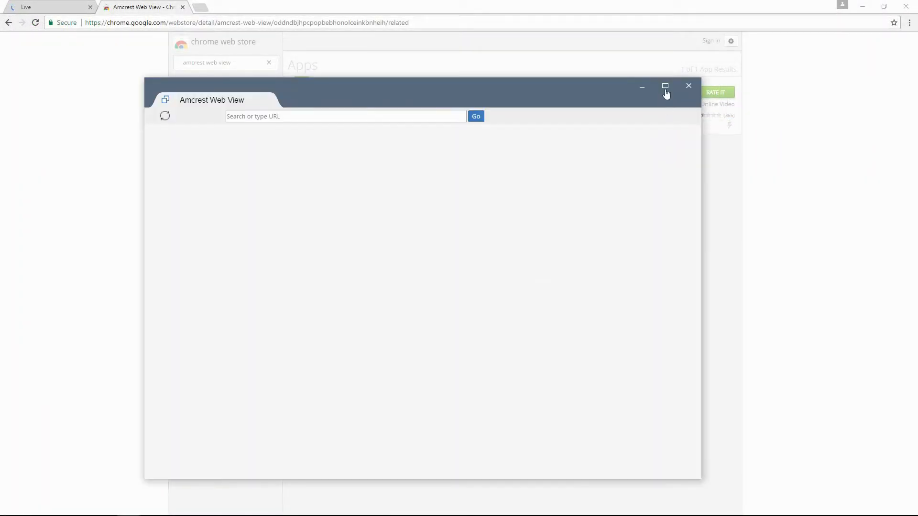
pyautogui.click(688, 86)
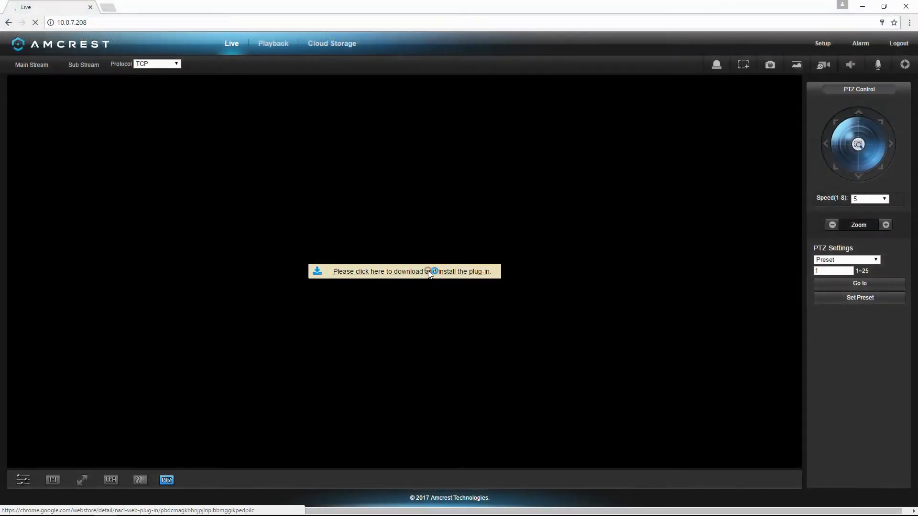
pyautogui.click(403, 271)
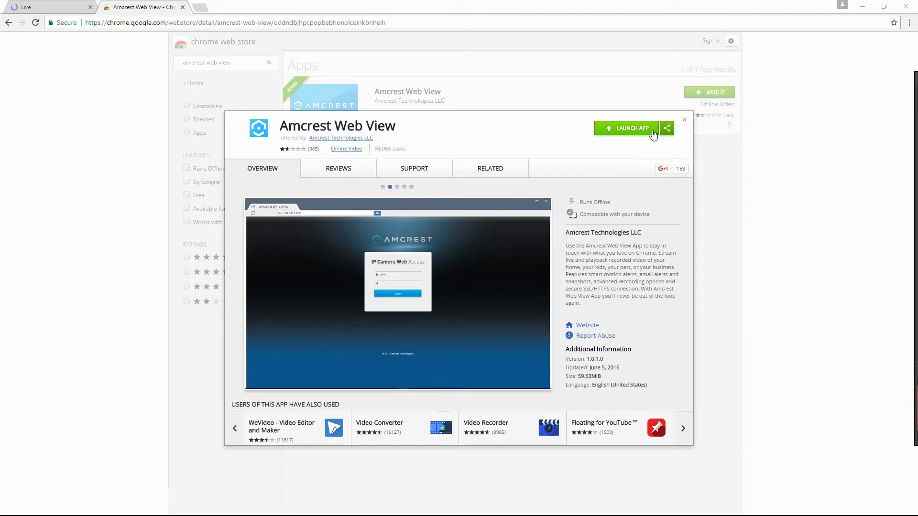
pyautogui.click(625, 129)
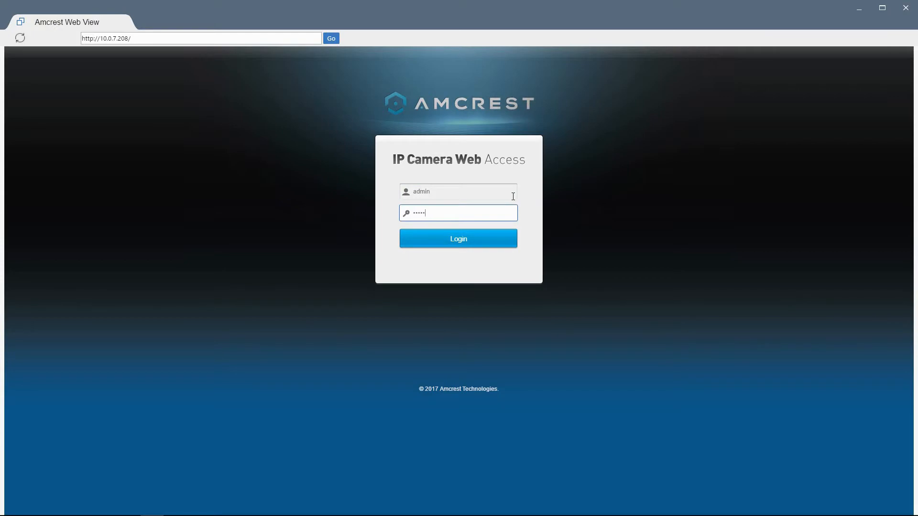
# Log in to the camera and reach the HTTPs page under Setup > Network.
pyautogui.click(458, 238)
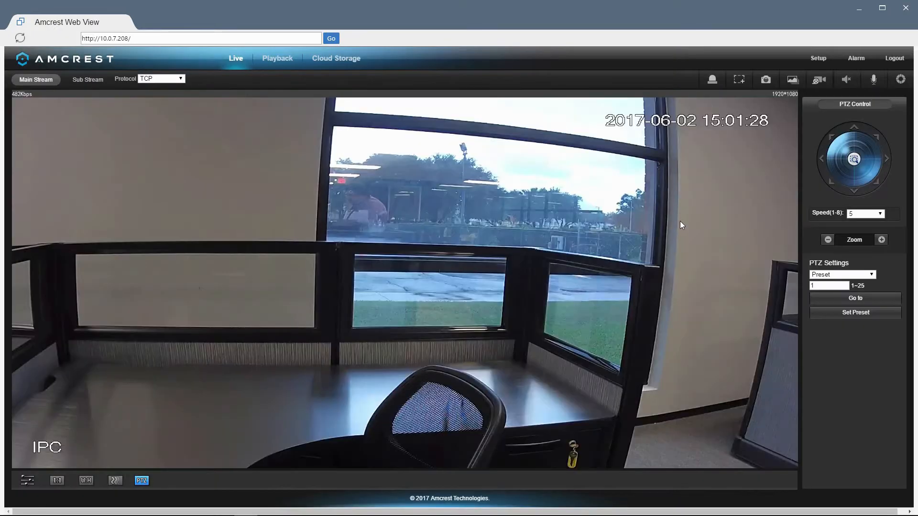
pyautogui.click(817, 59)
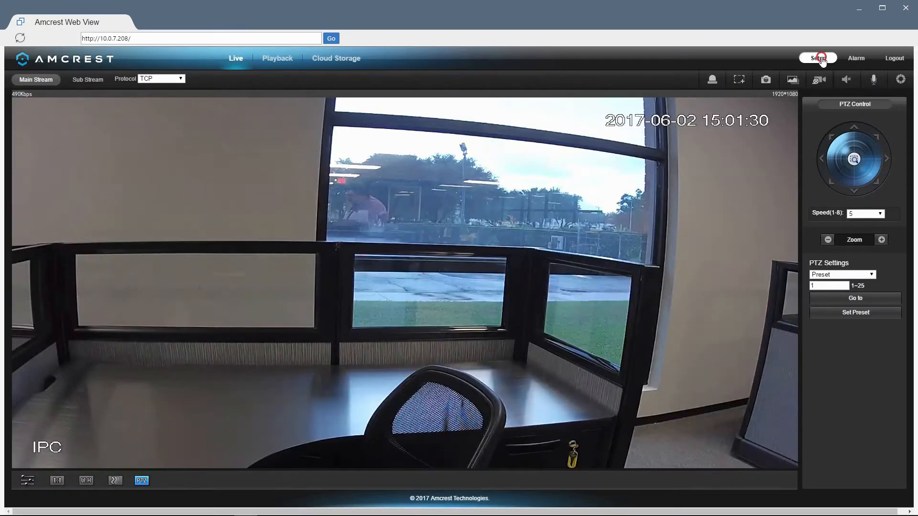
pyautogui.click(817, 58)
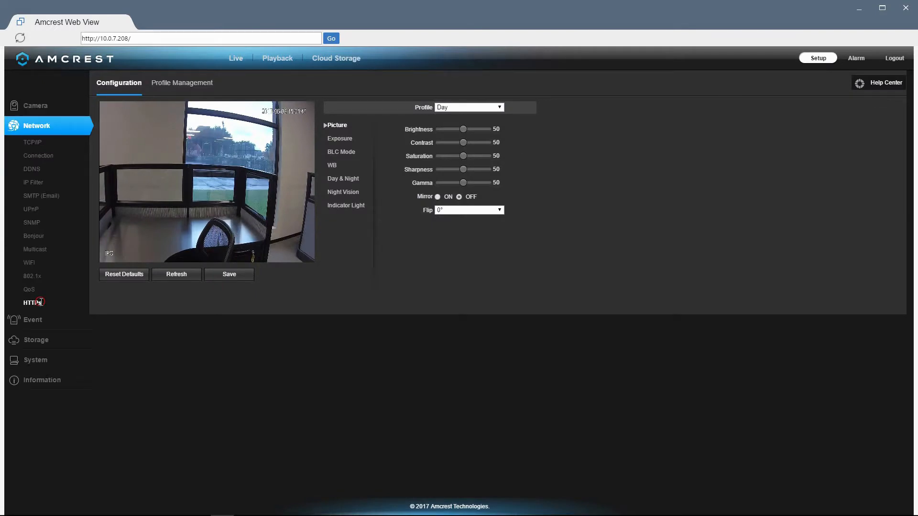
pyautogui.click(31, 303)
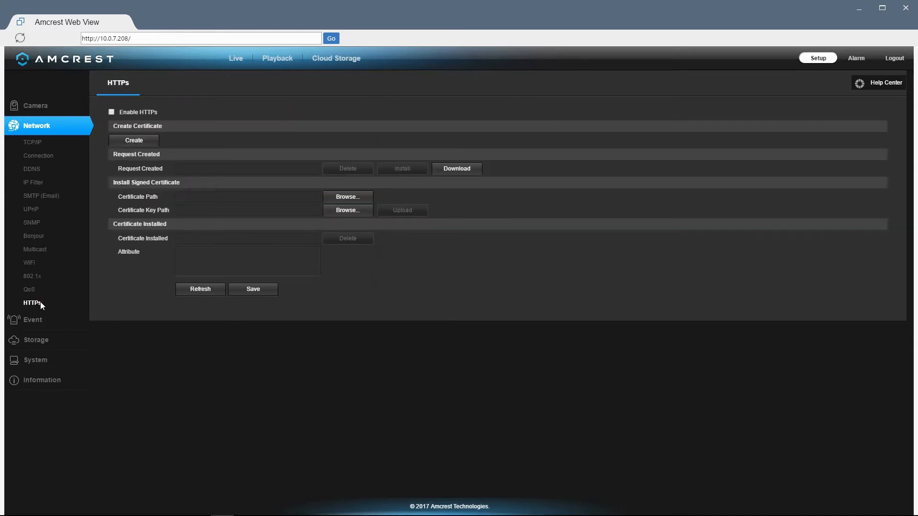
pyautogui.moveTo(104, 136)
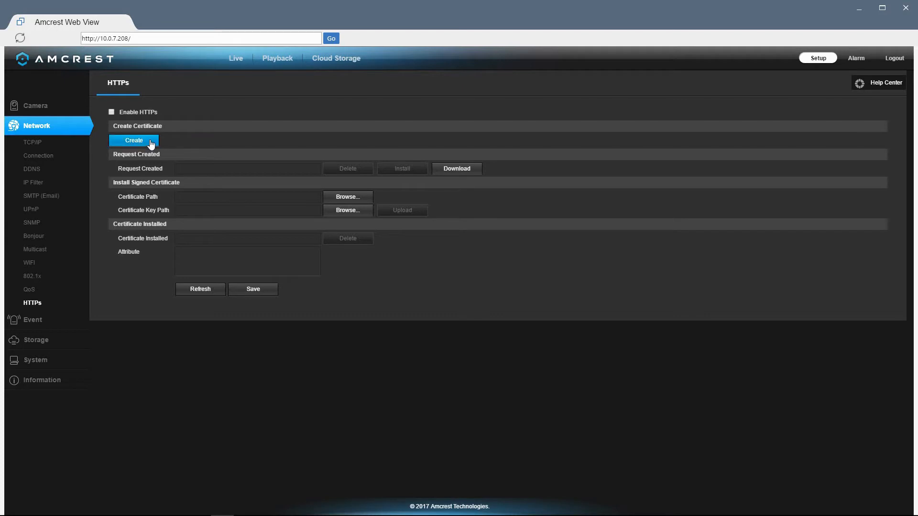
# Create a certificate request with Country US and IP 10.0.7.208.
pyautogui.click(134, 141)
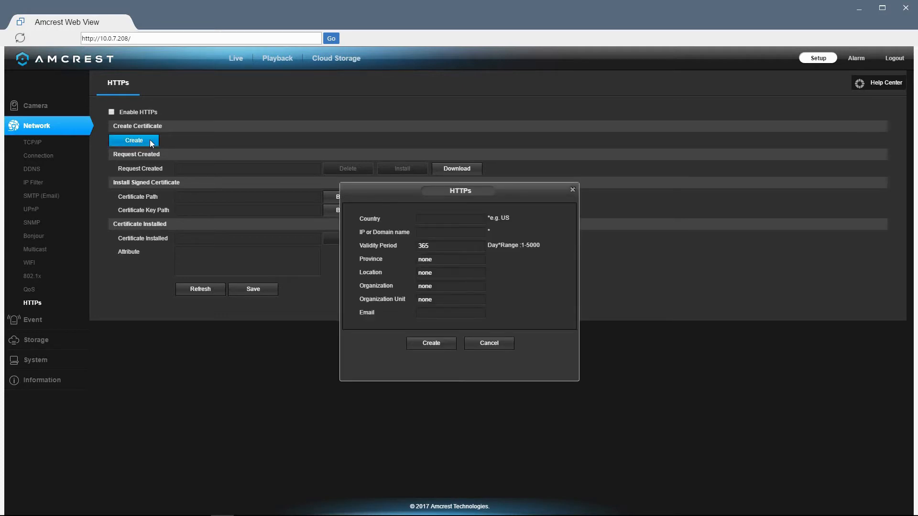
pyautogui.click(450, 218)
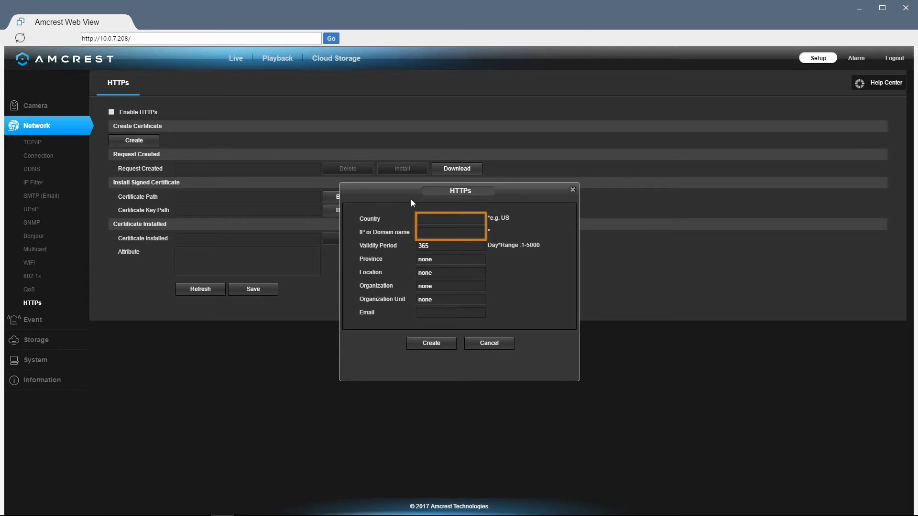
pyautogui.click(449, 219)
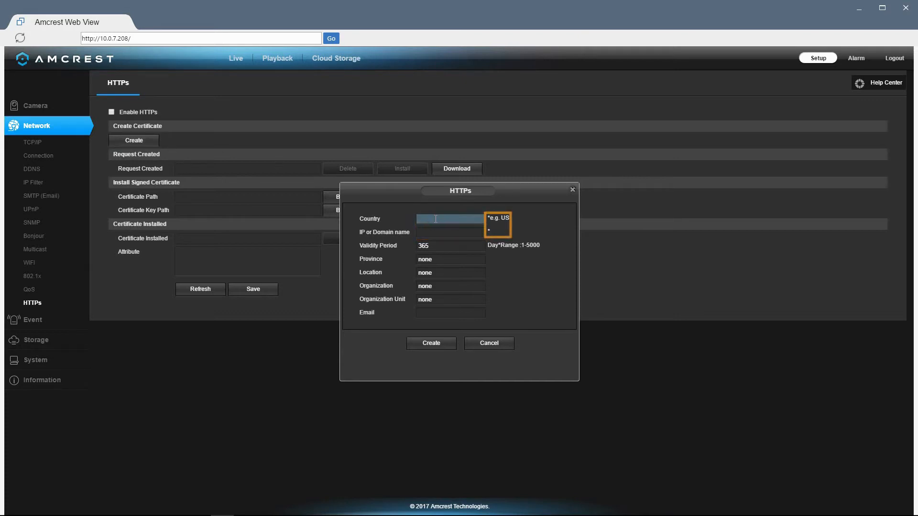
pyautogui.write('US')
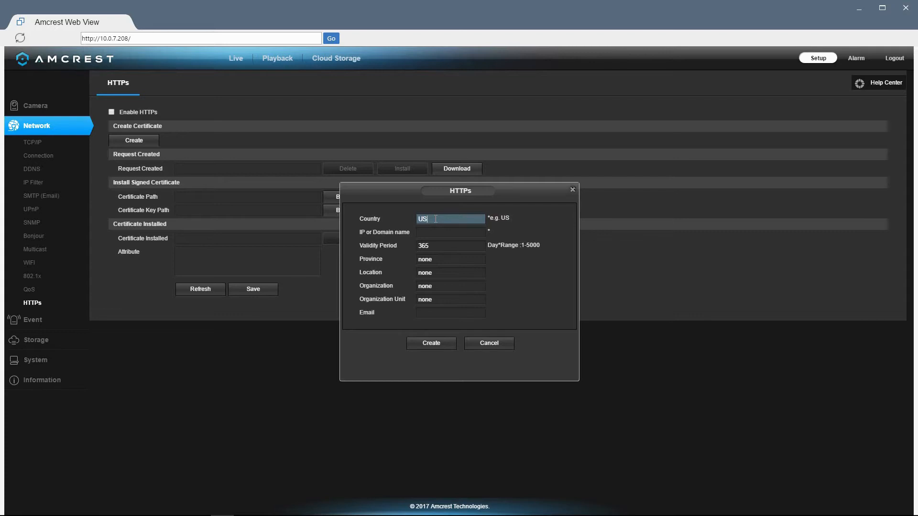
pyautogui.click(449, 231)
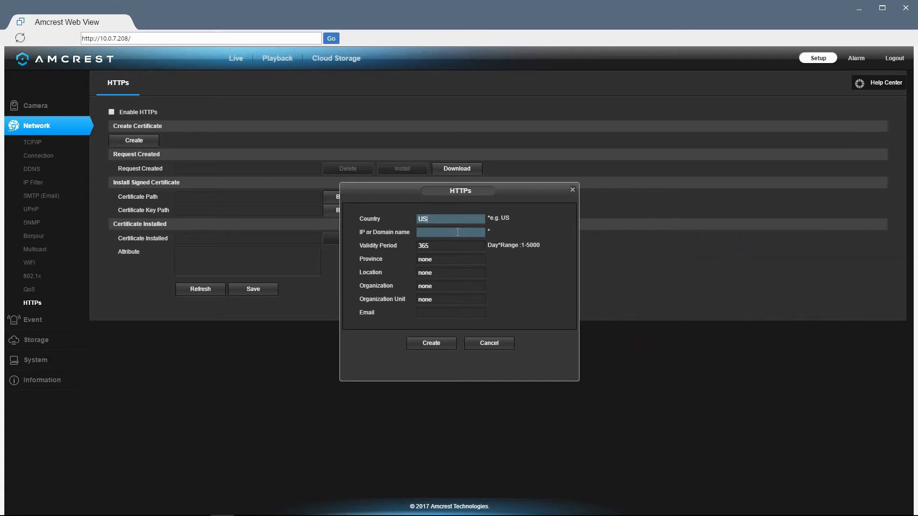
pyautogui.write('10.0.7.208')
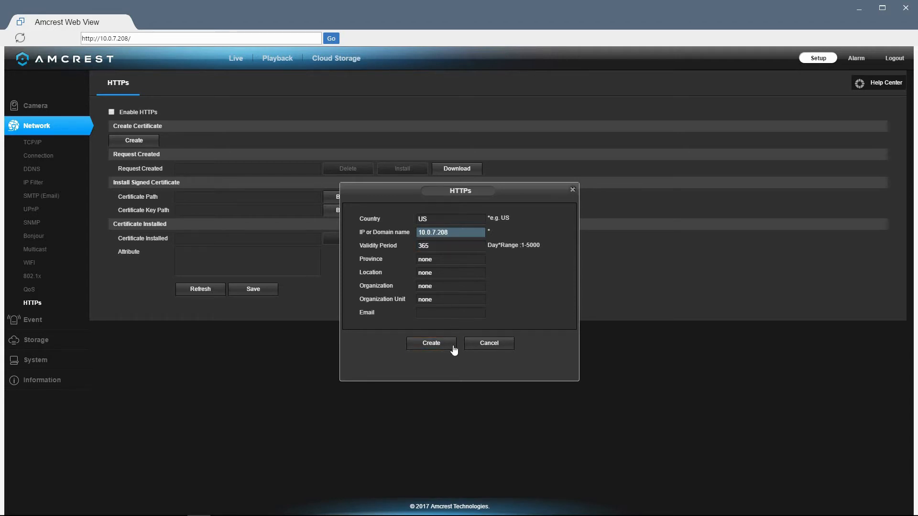
pyautogui.click(431, 343)
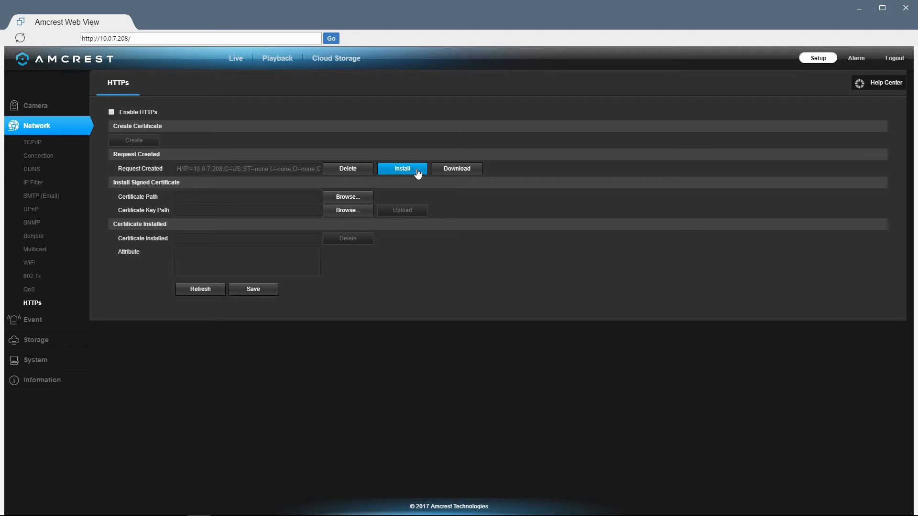
pyautogui.click(403, 168)
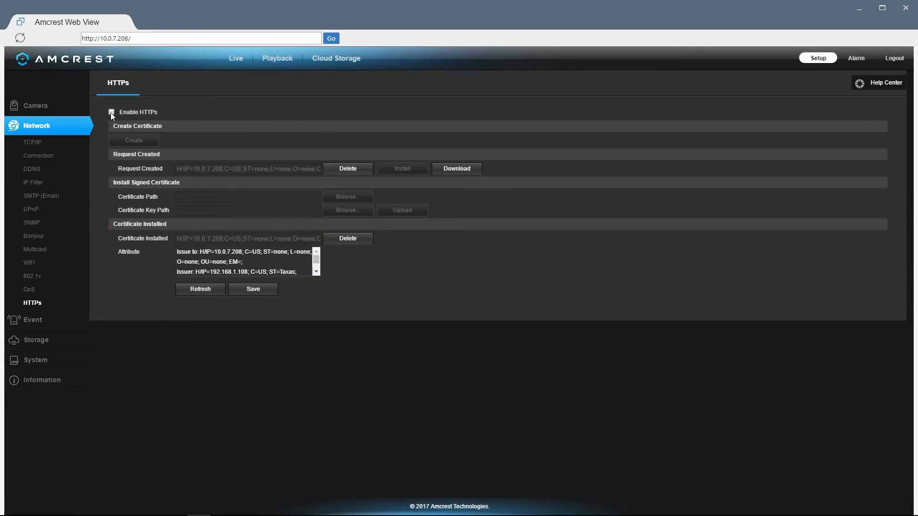
pyautogui.click(111, 112)
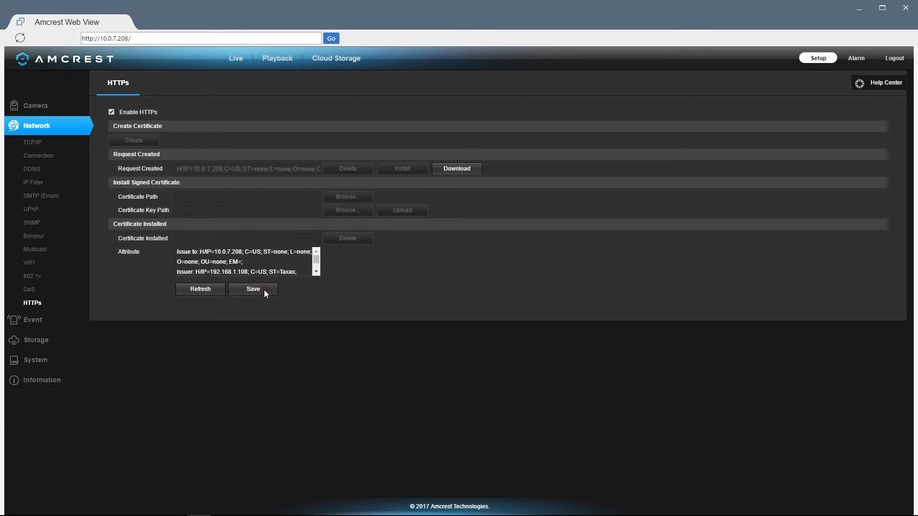
pyautogui.click(252, 289)
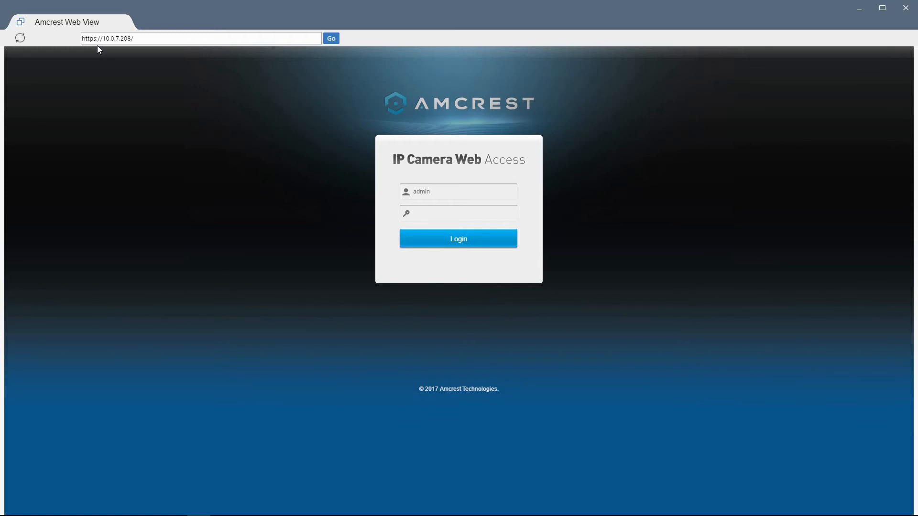
pyautogui.click(330, 39)
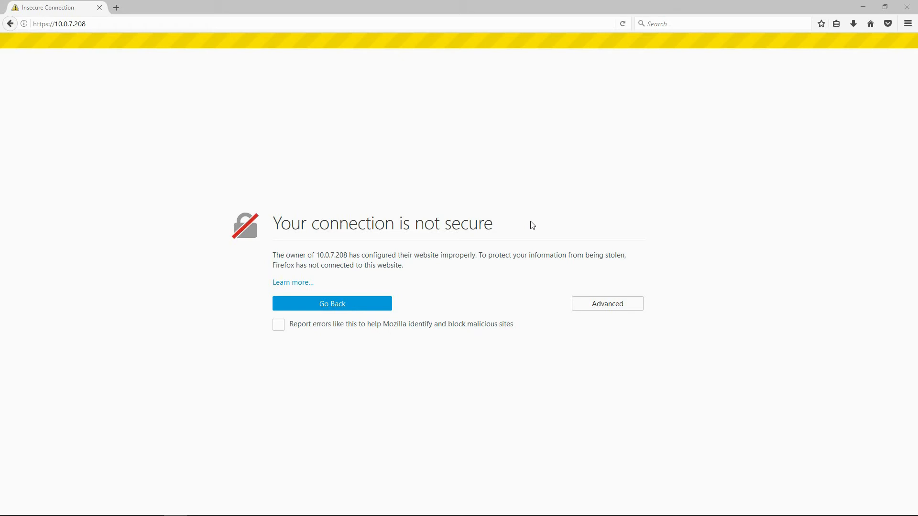
pyautogui.moveTo(659, 260)
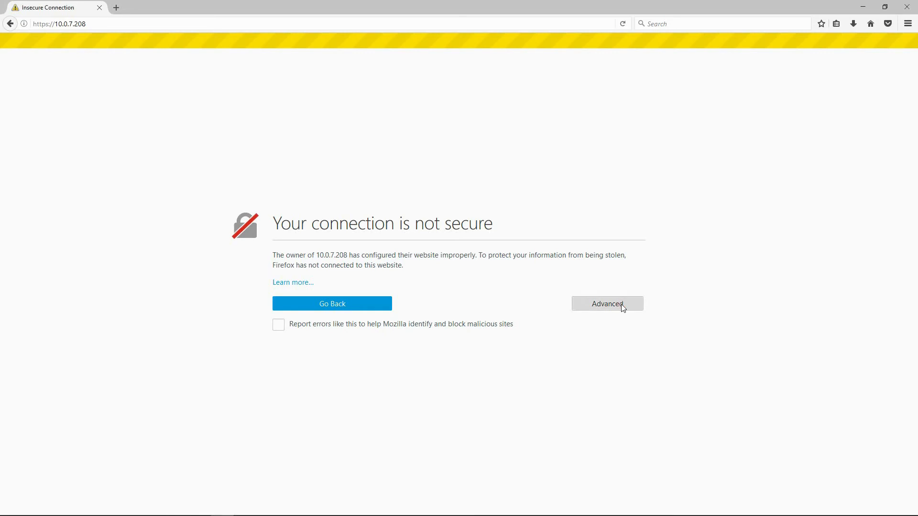
# Add a permanent security exception for the camera's certificate so its https login page loads.
pyautogui.click(606, 303)
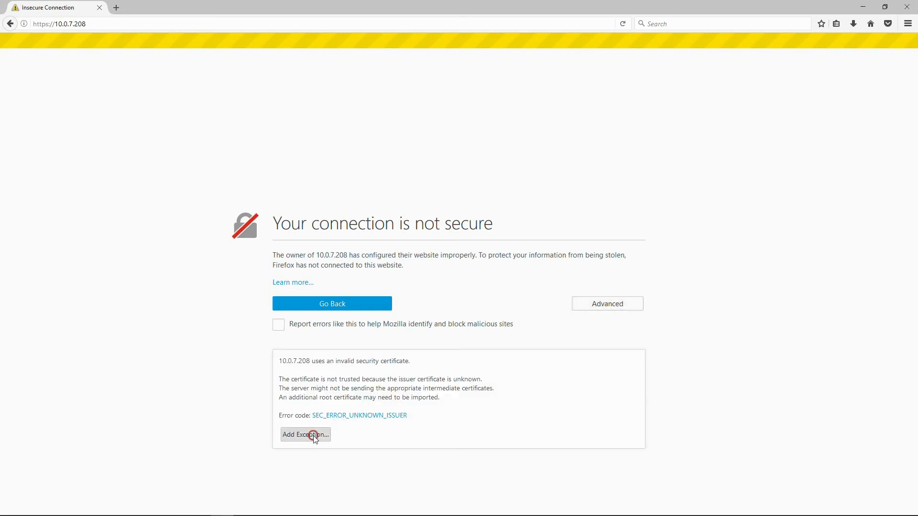
pyautogui.click(305, 434)
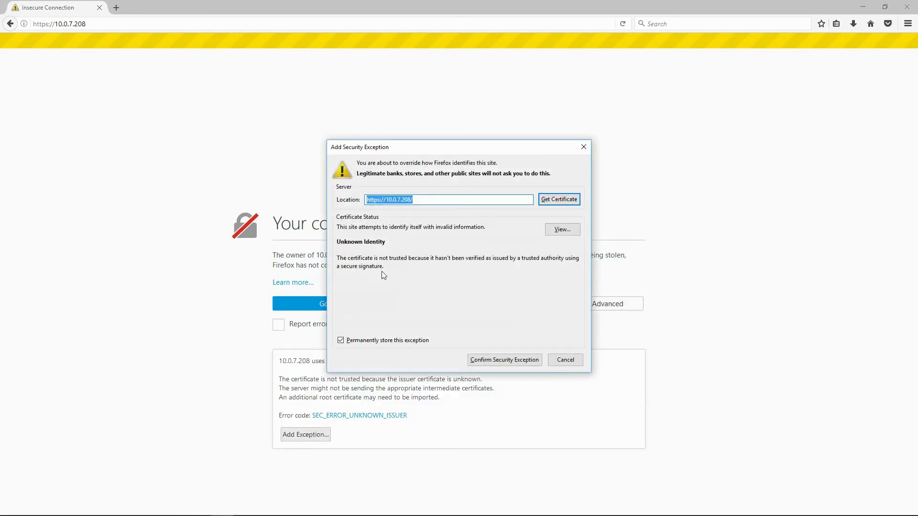
pyautogui.moveTo(430, 245)
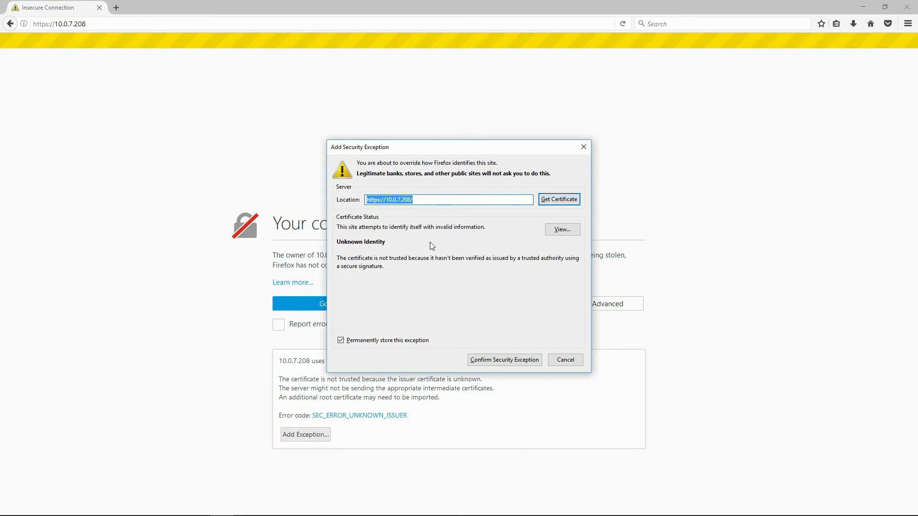
pyautogui.click(504, 359)
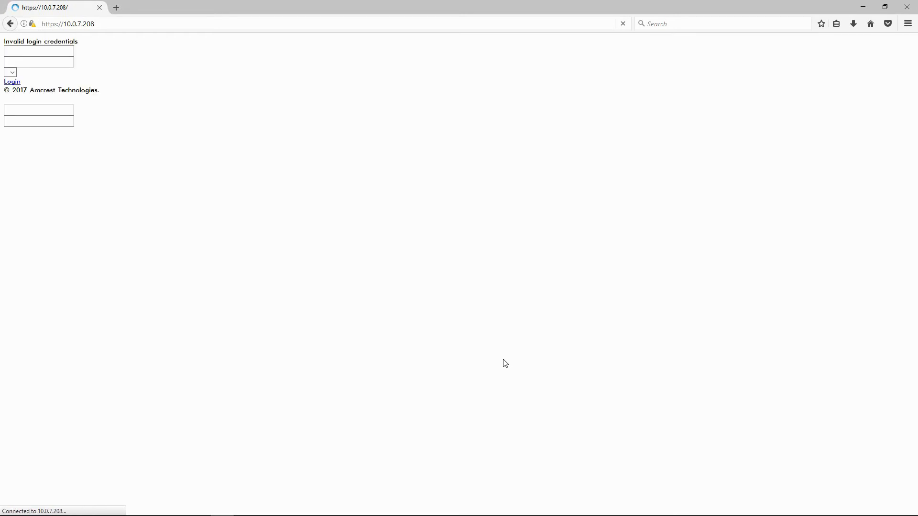
pyautogui.click(12, 82)
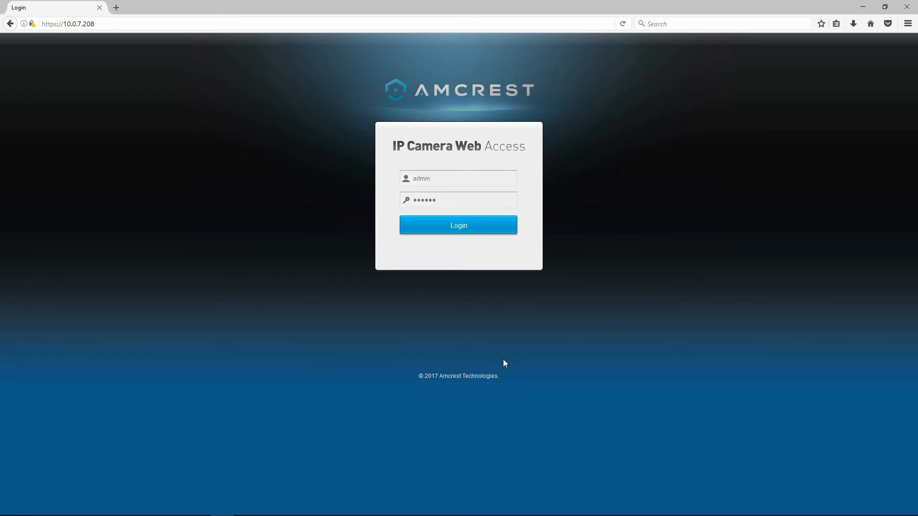
# Log in, revisit the HTTPs page and upload the signed certificate and key files.
pyautogui.click(458, 226)
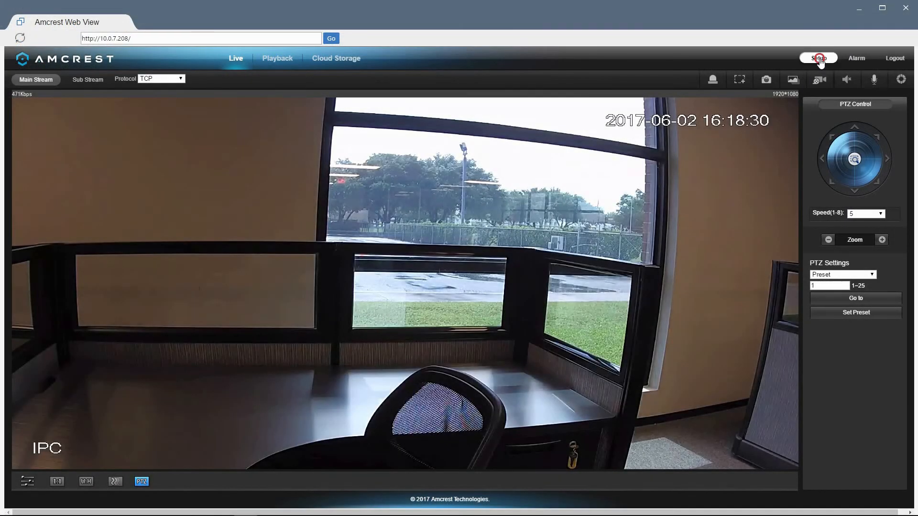
pyautogui.click(817, 58)
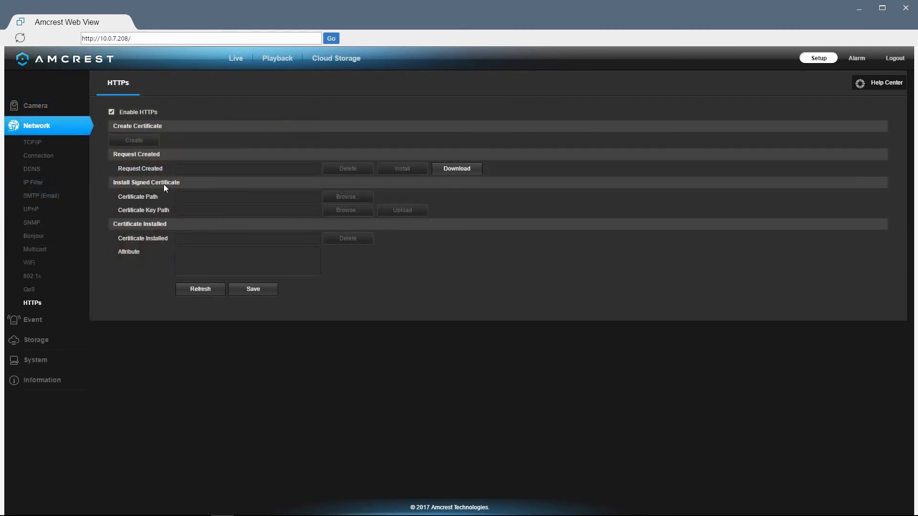
pyautogui.moveTo(333, 209)
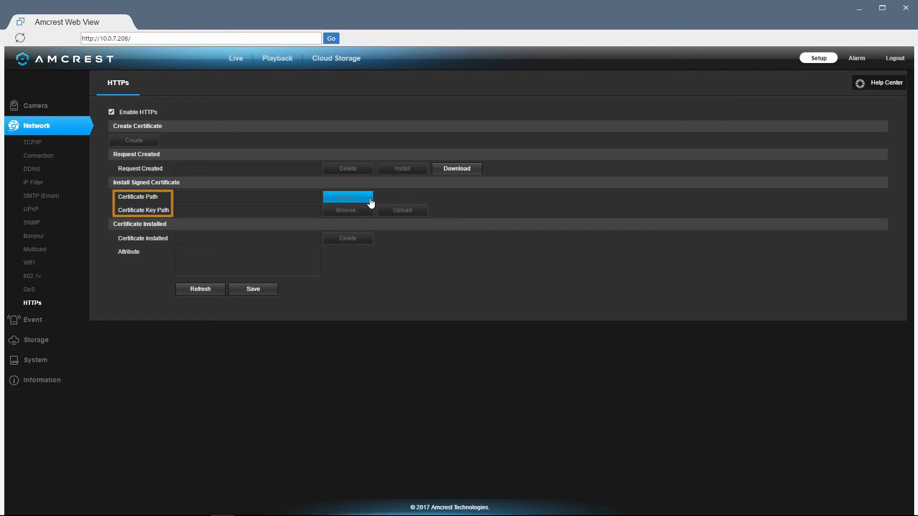
pyautogui.moveTo(346, 210)
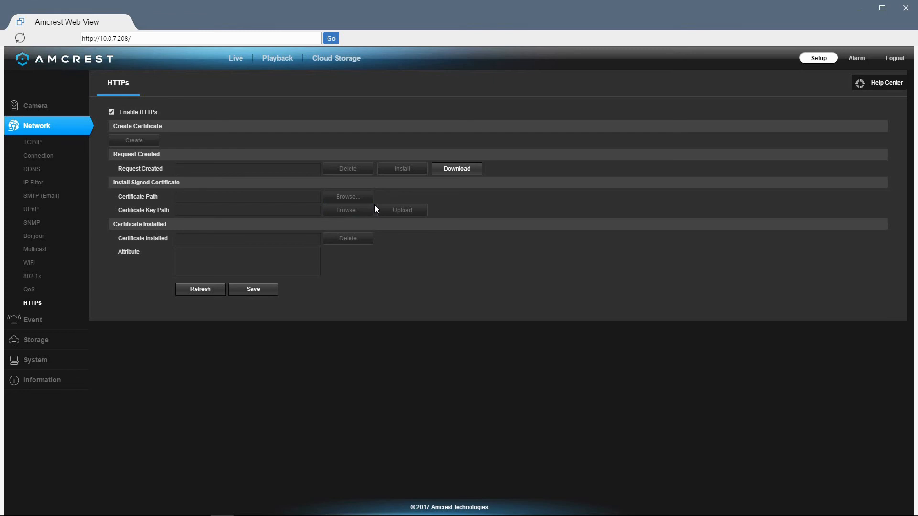
pyautogui.click(247, 210)
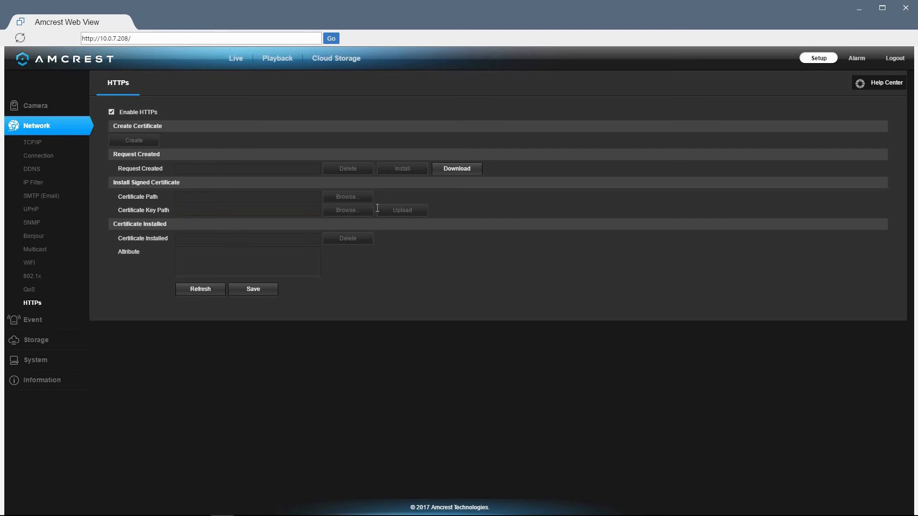
pyautogui.moveTo(402, 210)
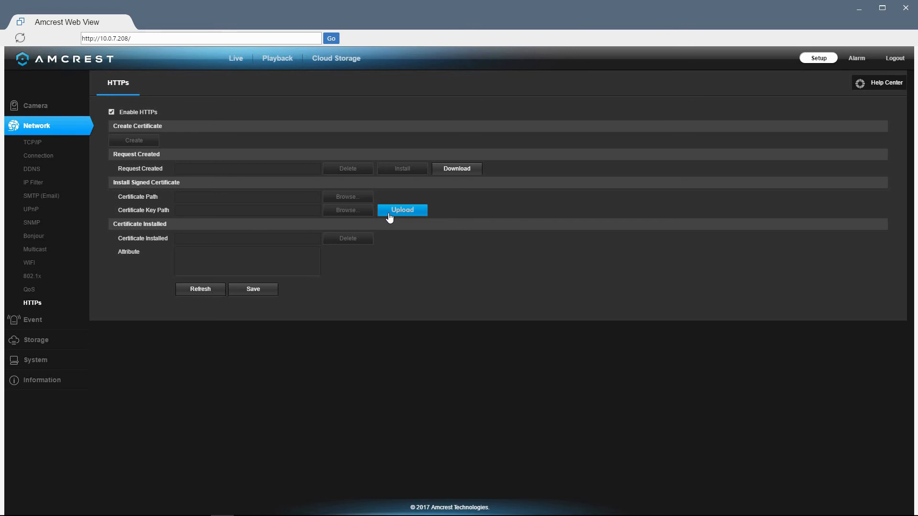
pyautogui.click(402, 209)
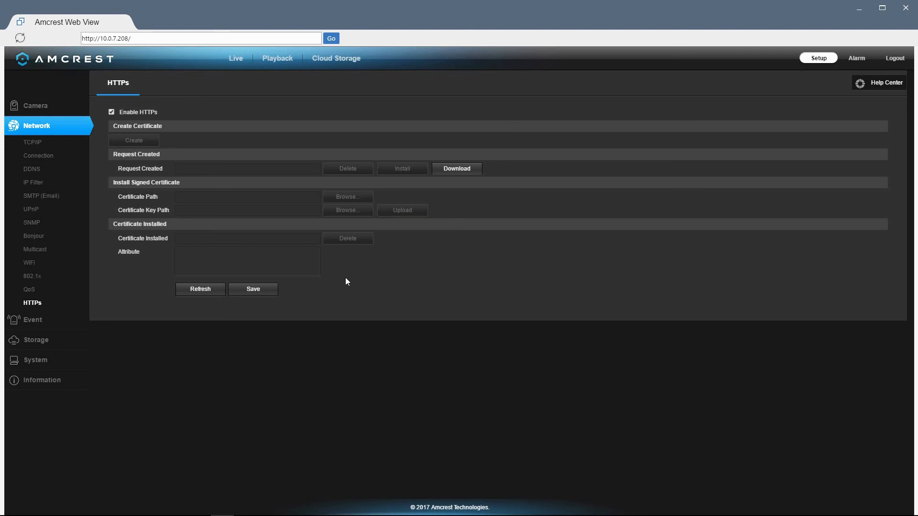
pyautogui.click(134, 140)
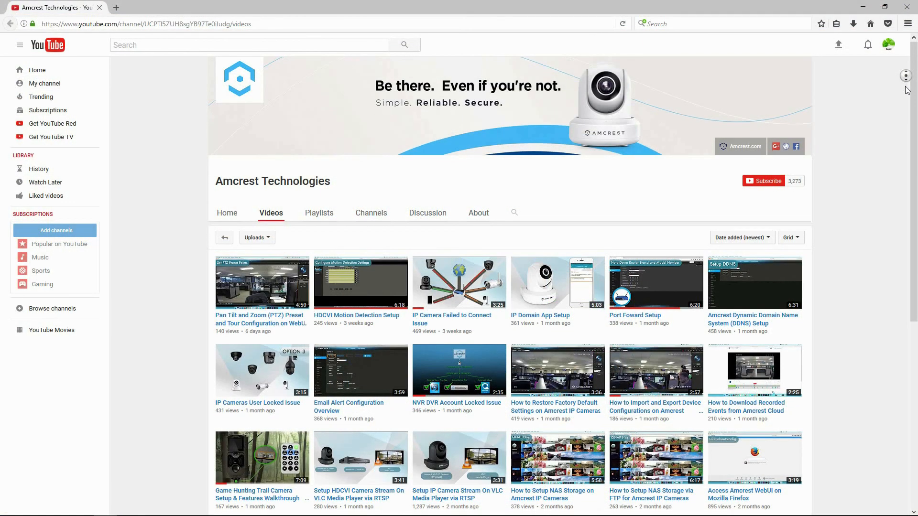
pyautogui.scroll(-3)
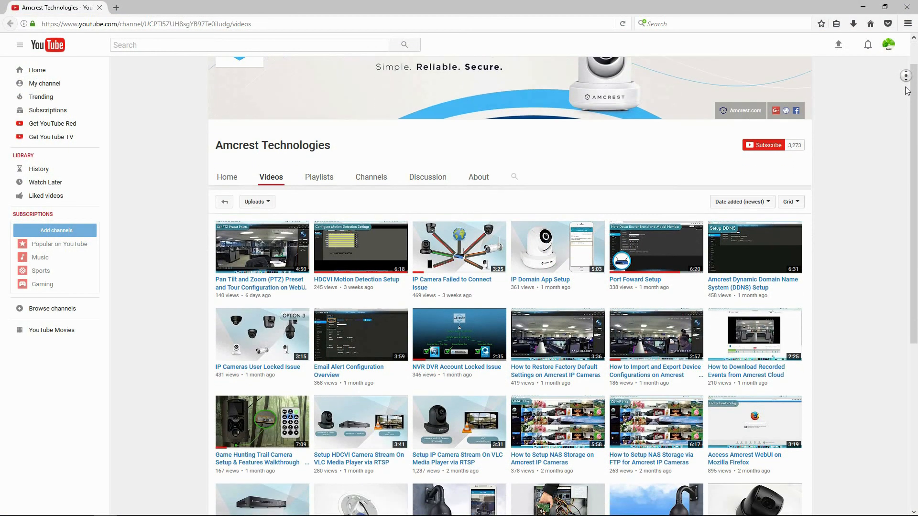
pyautogui.scroll(-3)
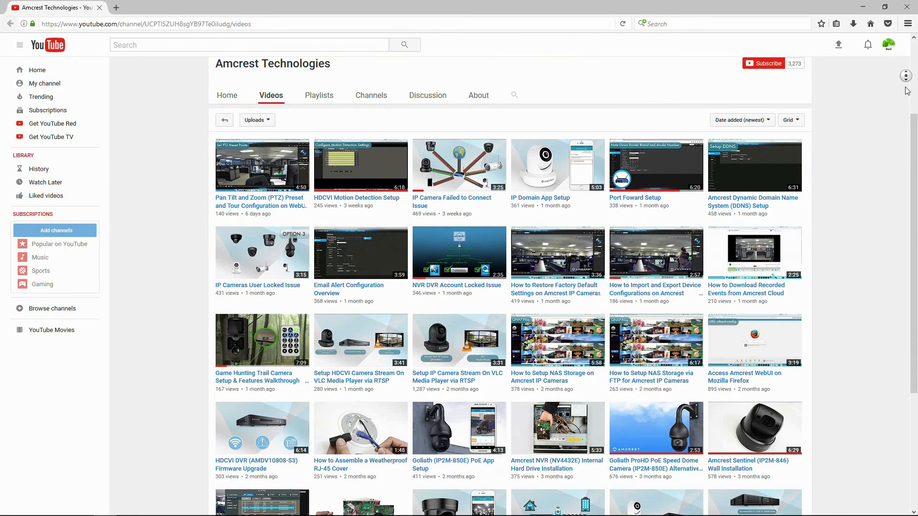